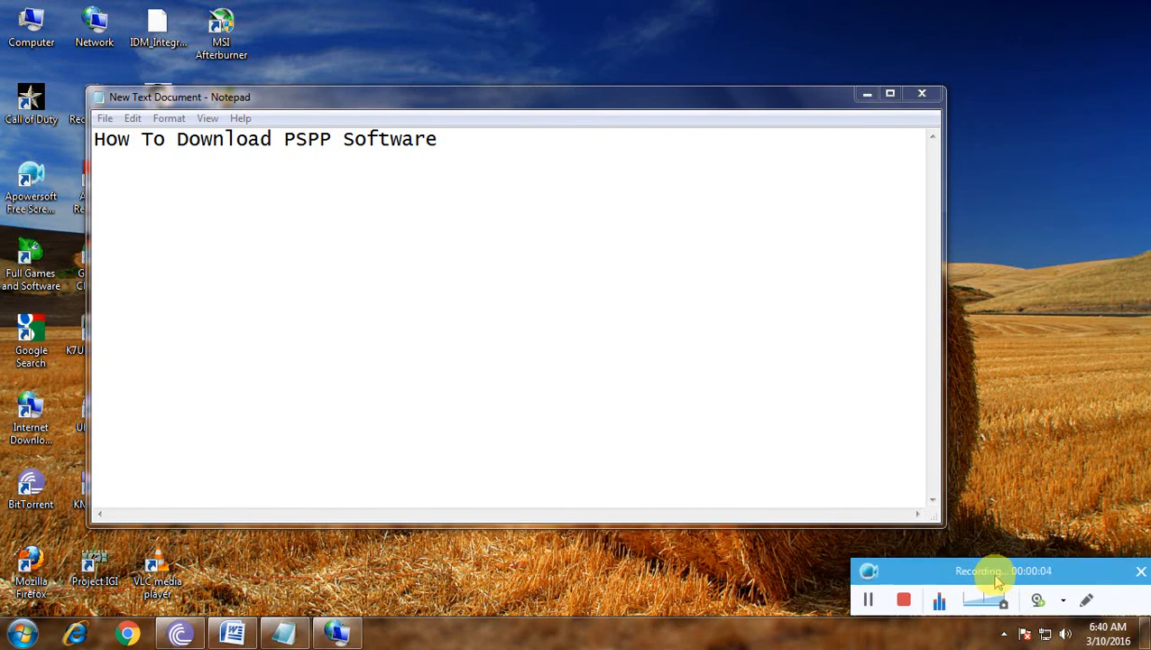
pyautogui.moveTo(870, 519)
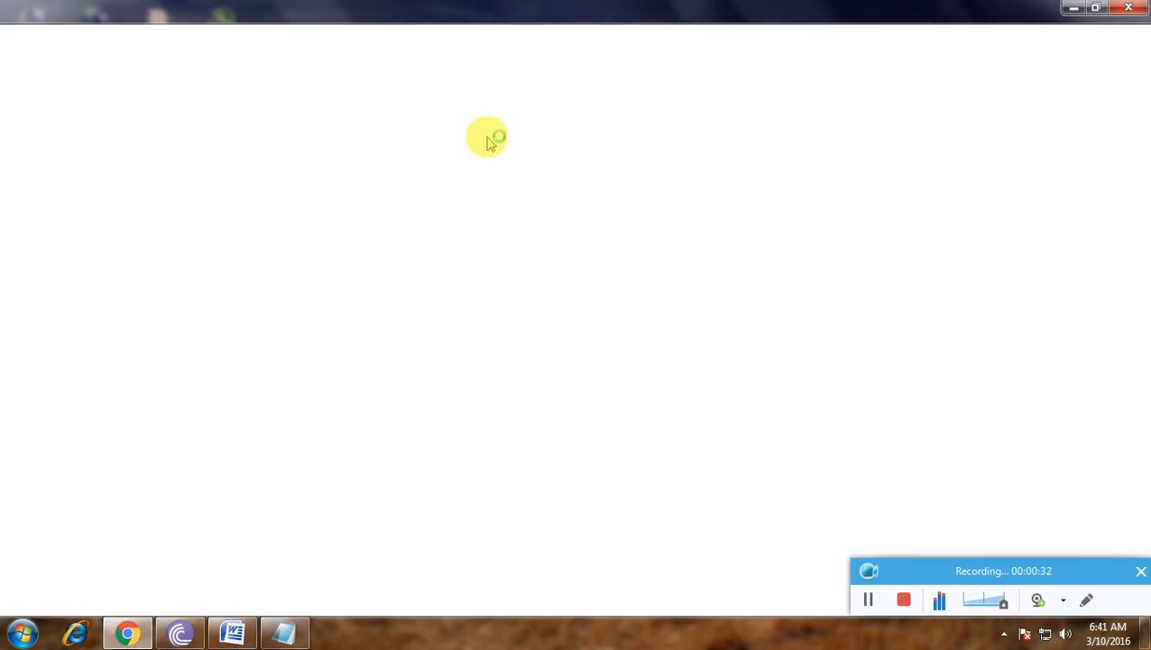
# Step: Enter 'download PSPP' into the Google search box
pyautogui.click(127, 632)
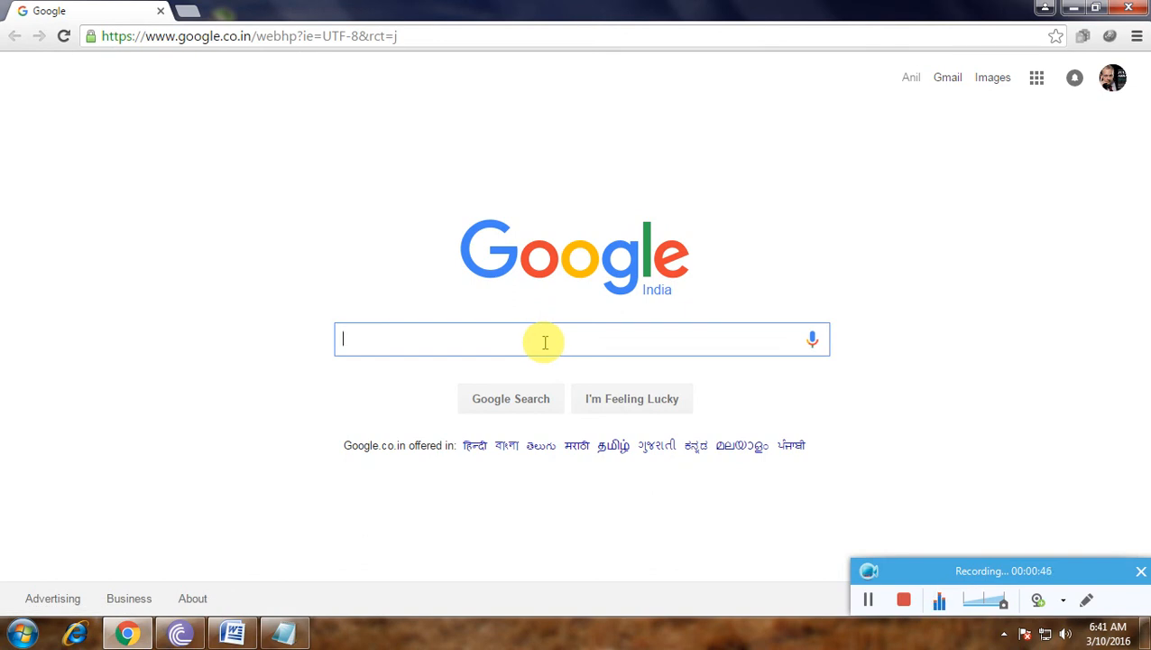
pyautogui.write('download')
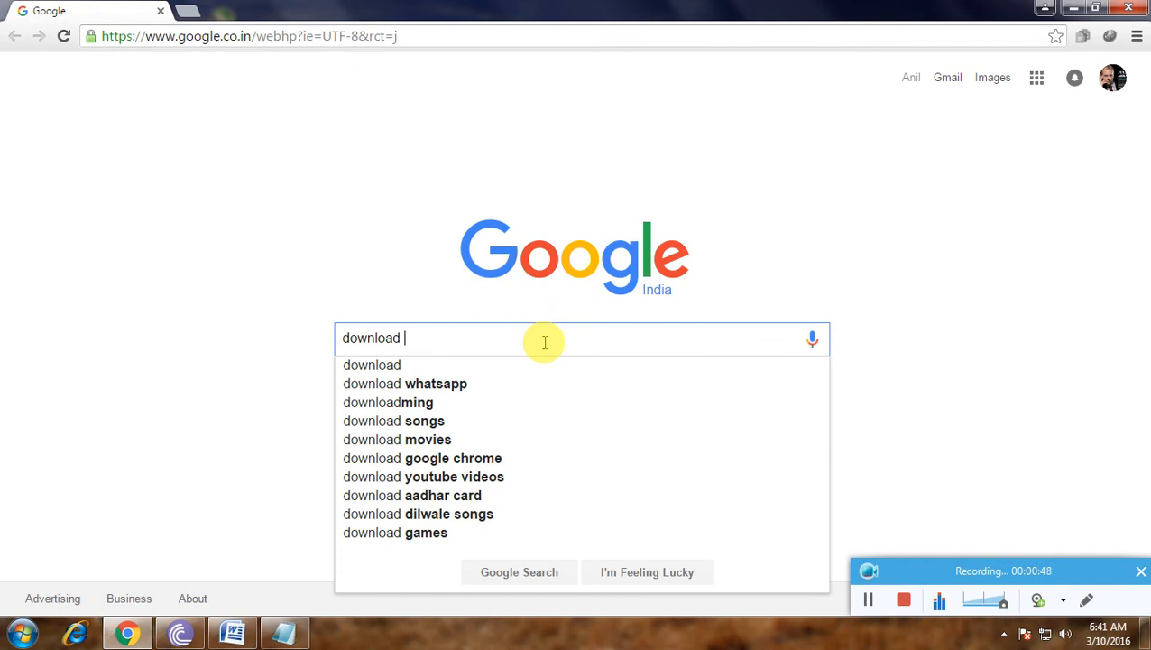
pyautogui.write('PSPP')
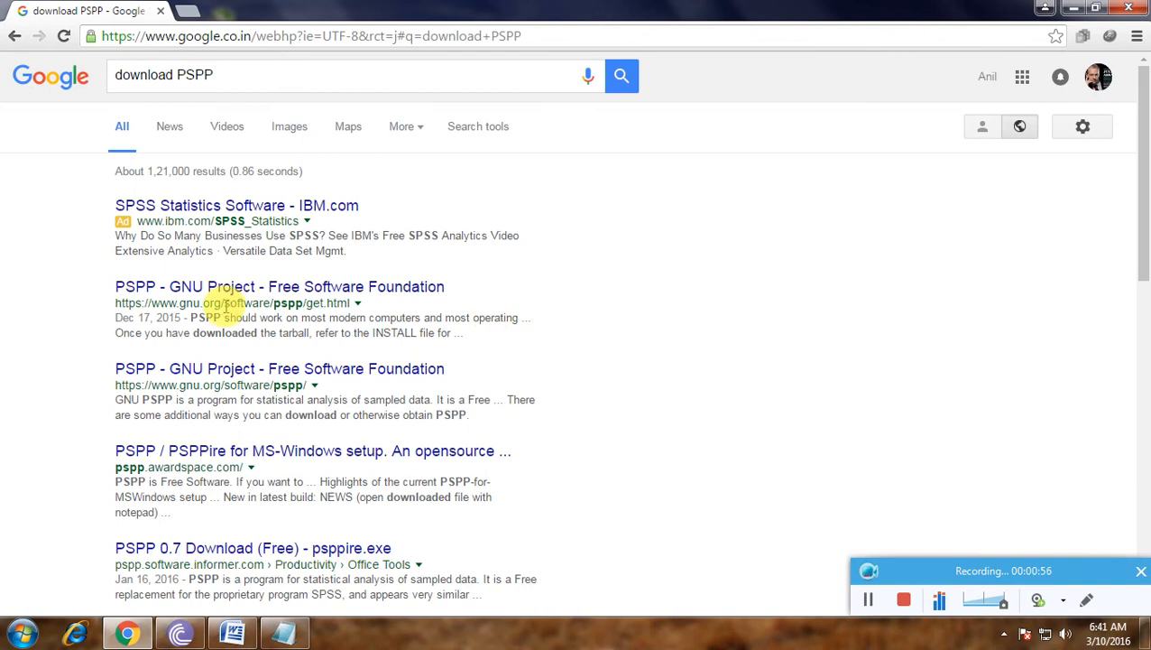
pyautogui.moveTo(316, 368)
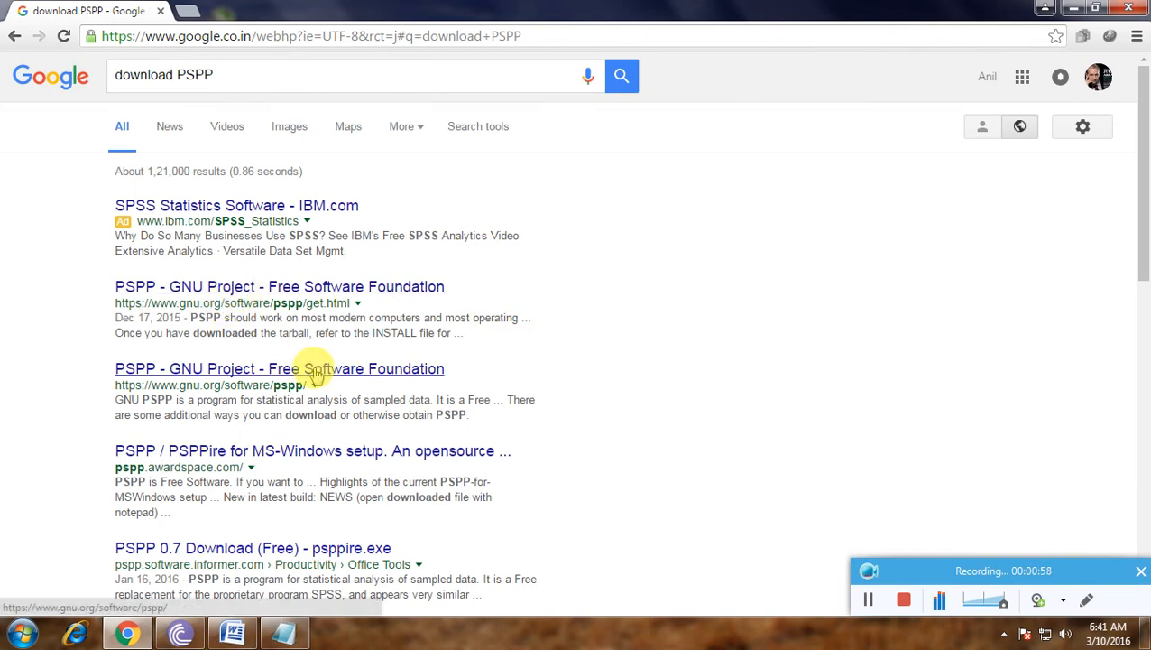
# Step: Scroll through the results and open the 'pspp4windows download | SourceForge.net' link
pyautogui.scroll(-3)
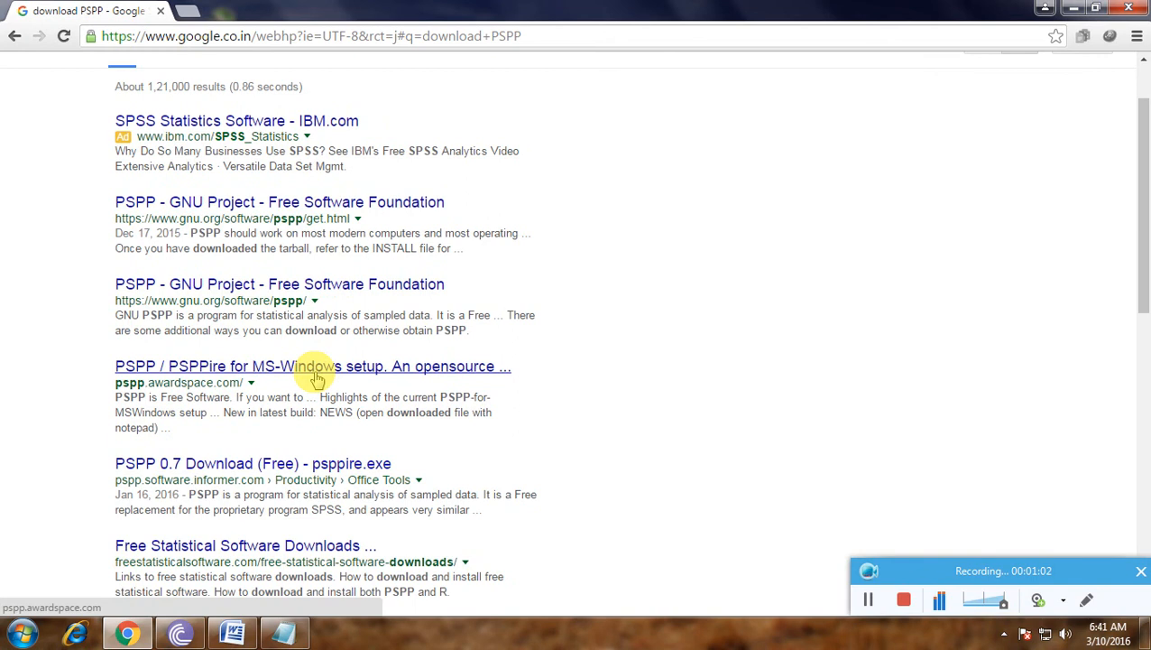
pyautogui.moveTo(379, 406)
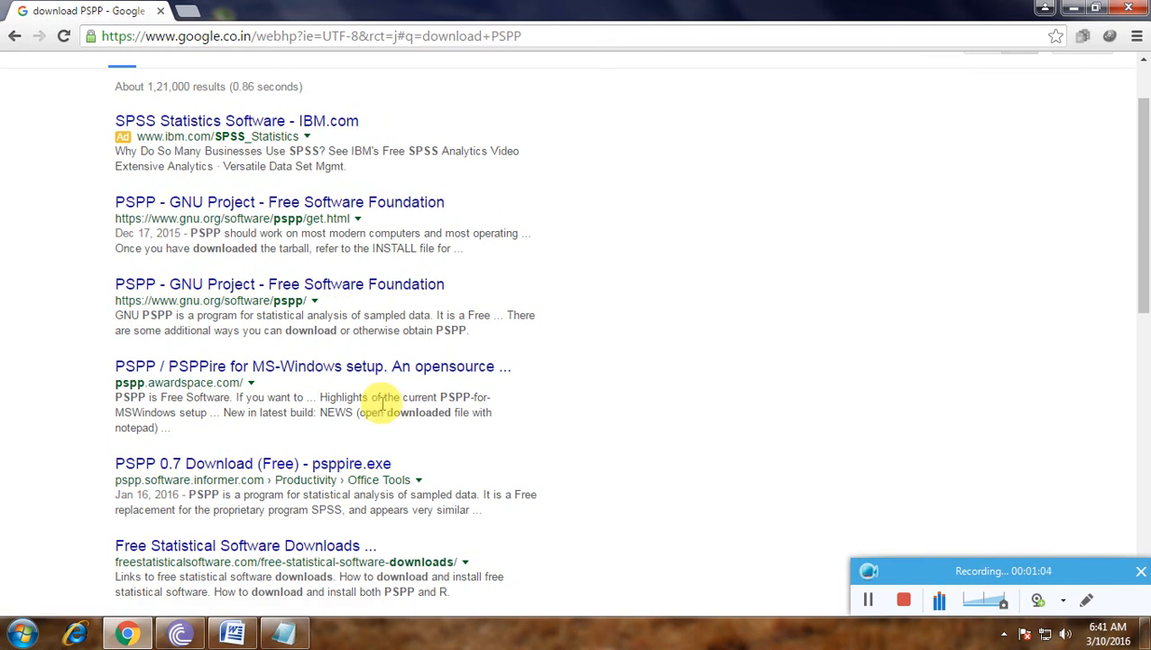
pyautogui.scroll(-3)
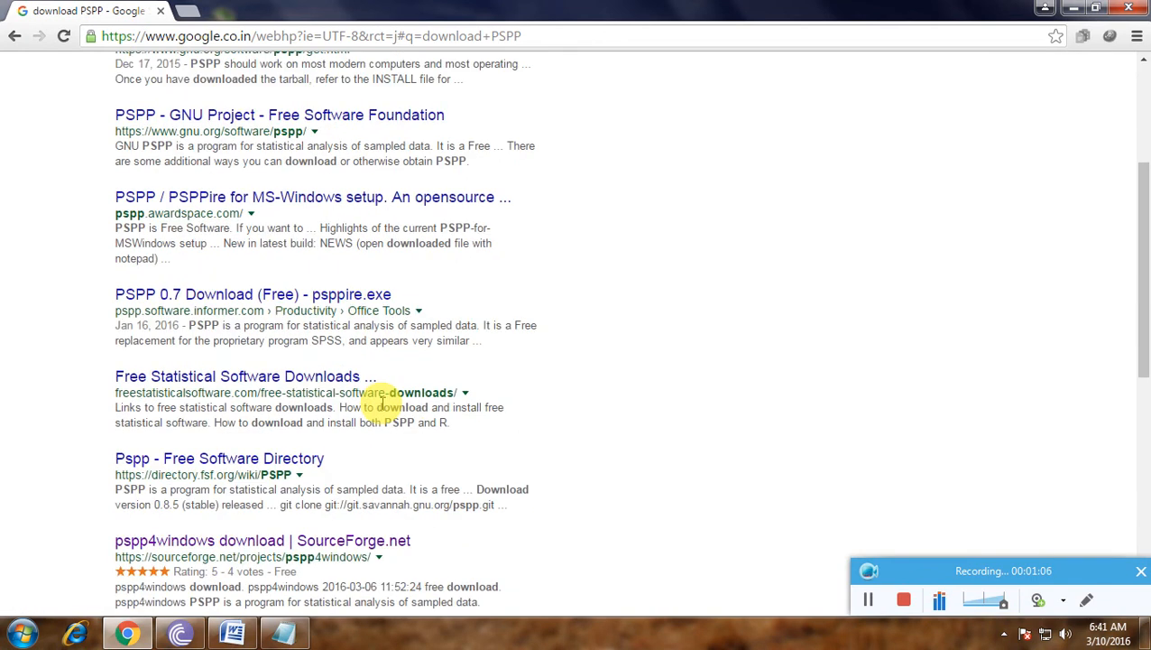
pyautogui.scroll(-3)
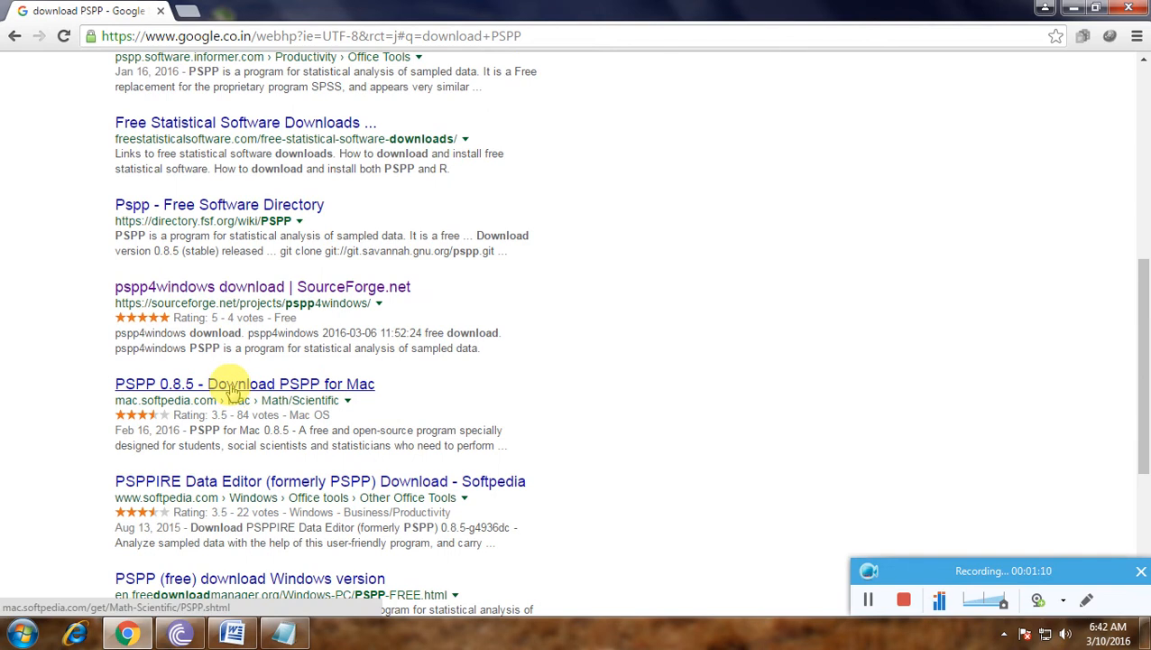
pyautogui.scroll(-3)
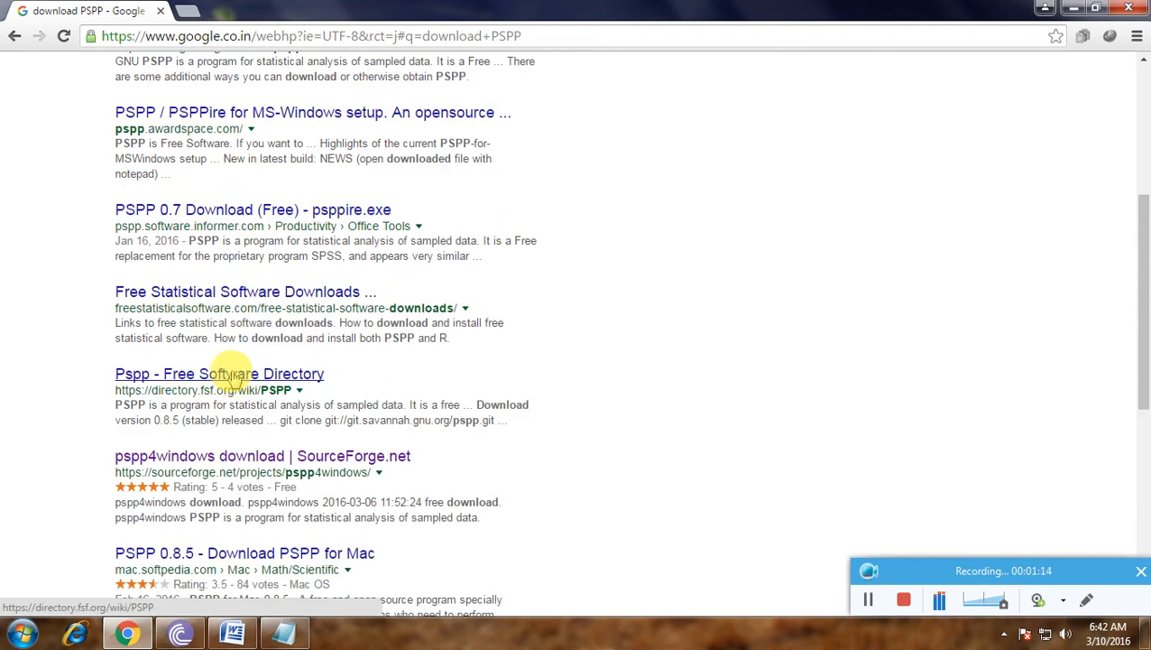
pyautogui.moveTo(202, 461)
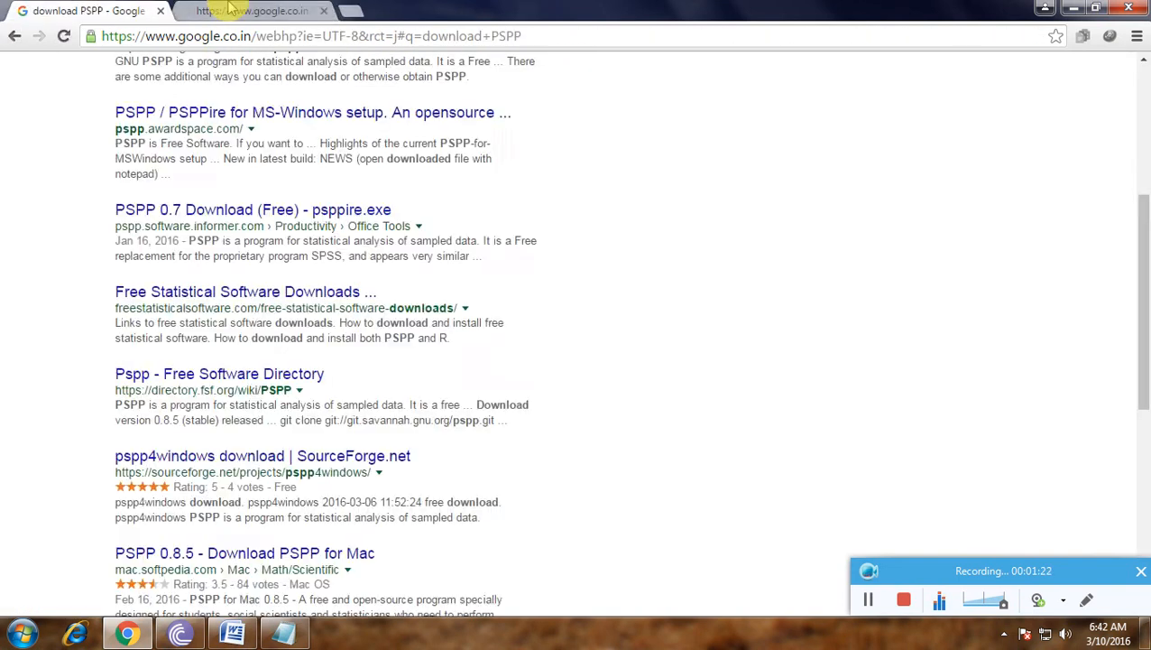
pyautogui.click(263, 455)
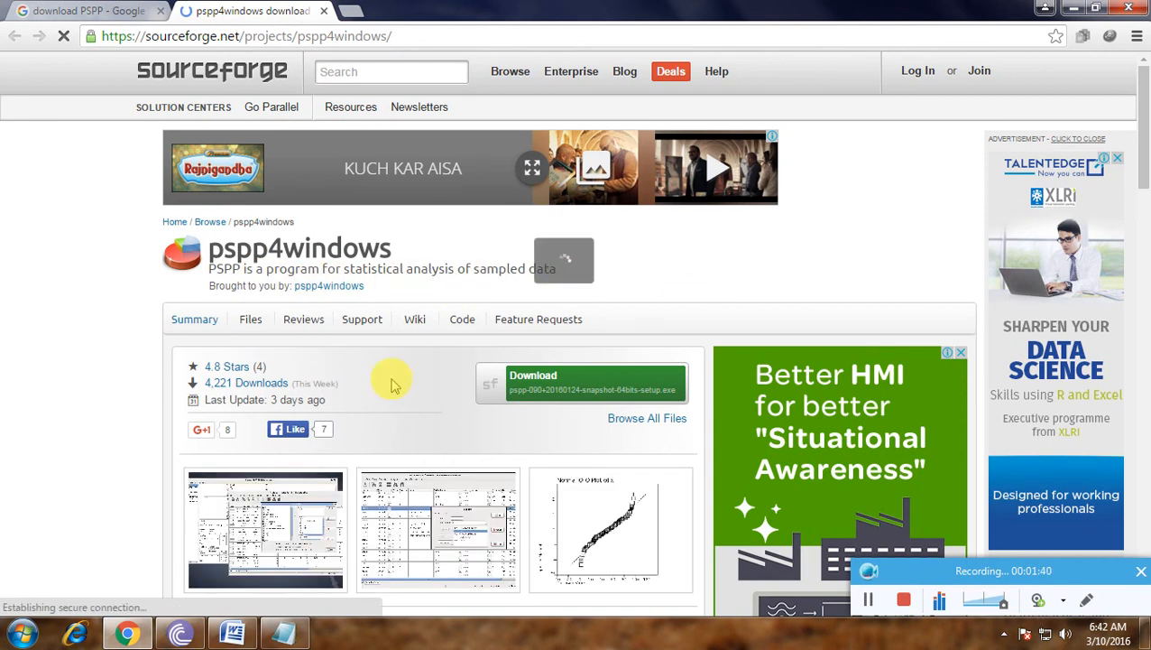
# Step: Read the pspp4windows summary and description, then start the 64-bit PSPP setup download via the green Download button
pyautogui.scroll(-3)
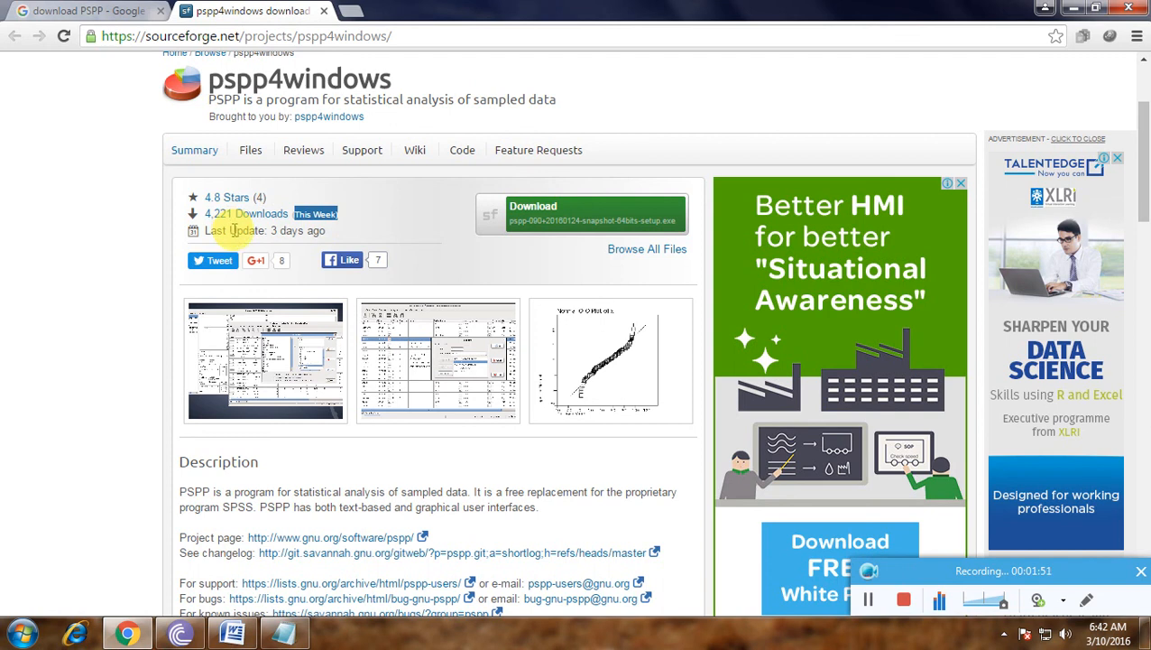
pyautogui.click(256, 259)
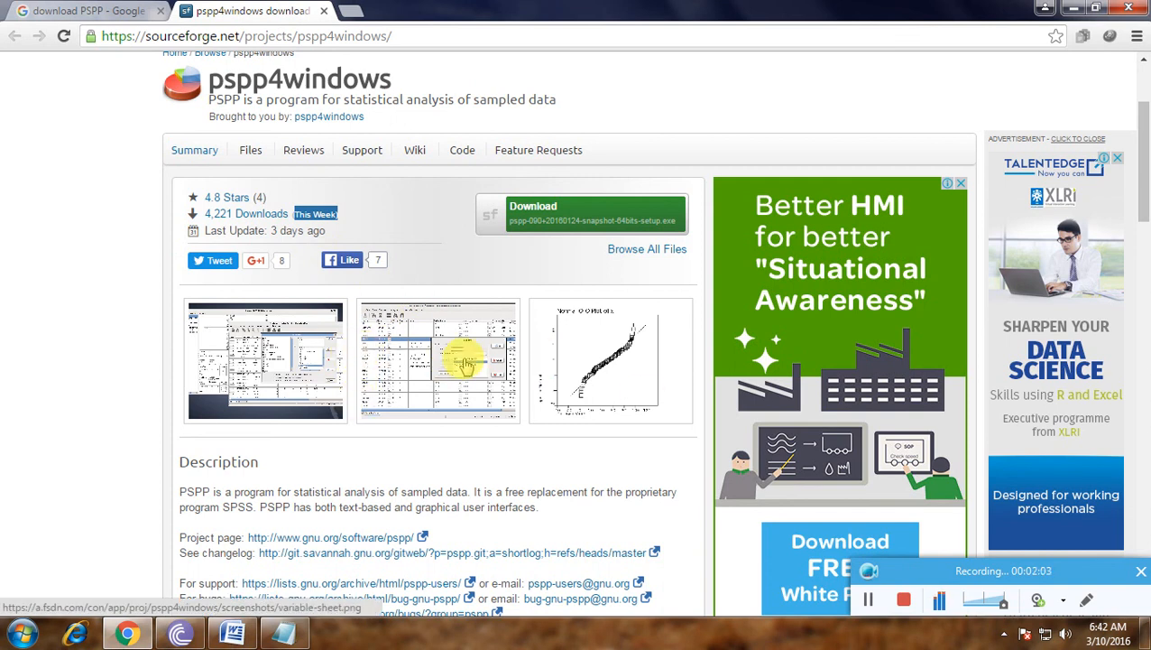
pyautogui.moveTo(433, 379)
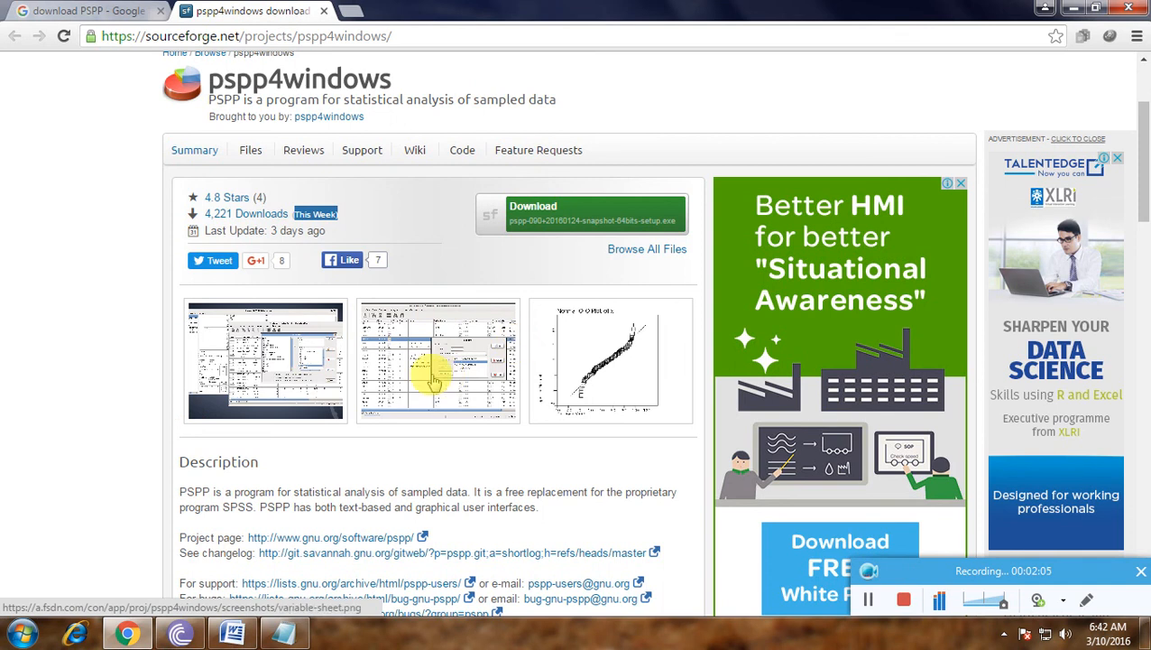
pyautogui.scroll(-3)
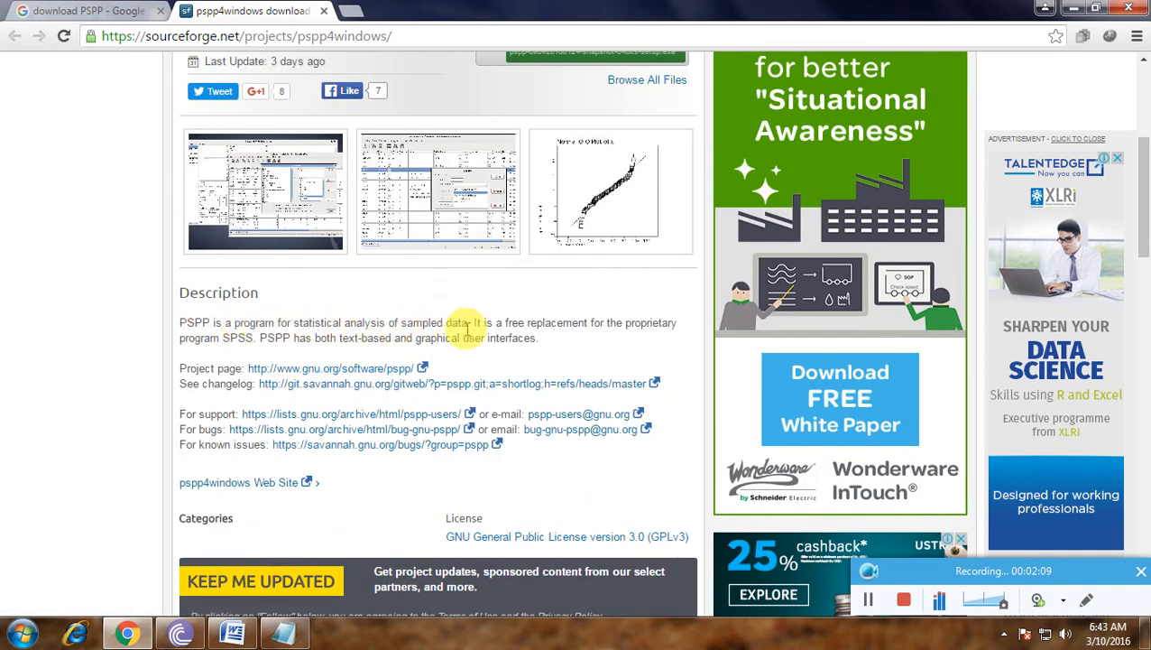
pyautogui.moveTo(610, 310)
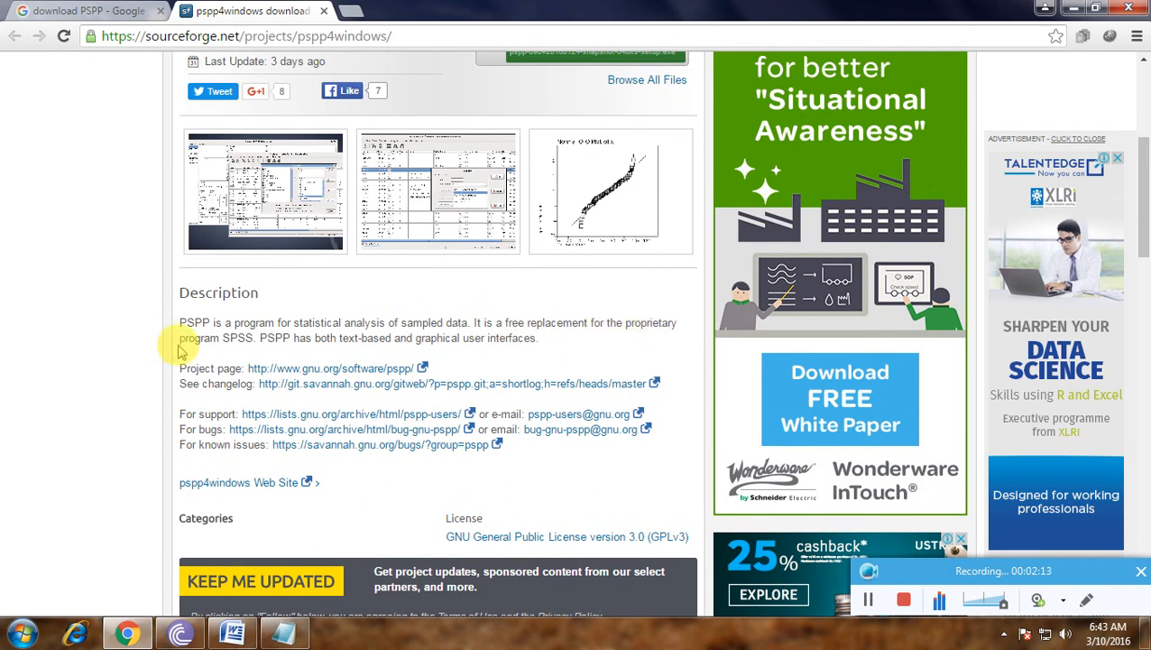
pyautogui.moveTo(305, 352)
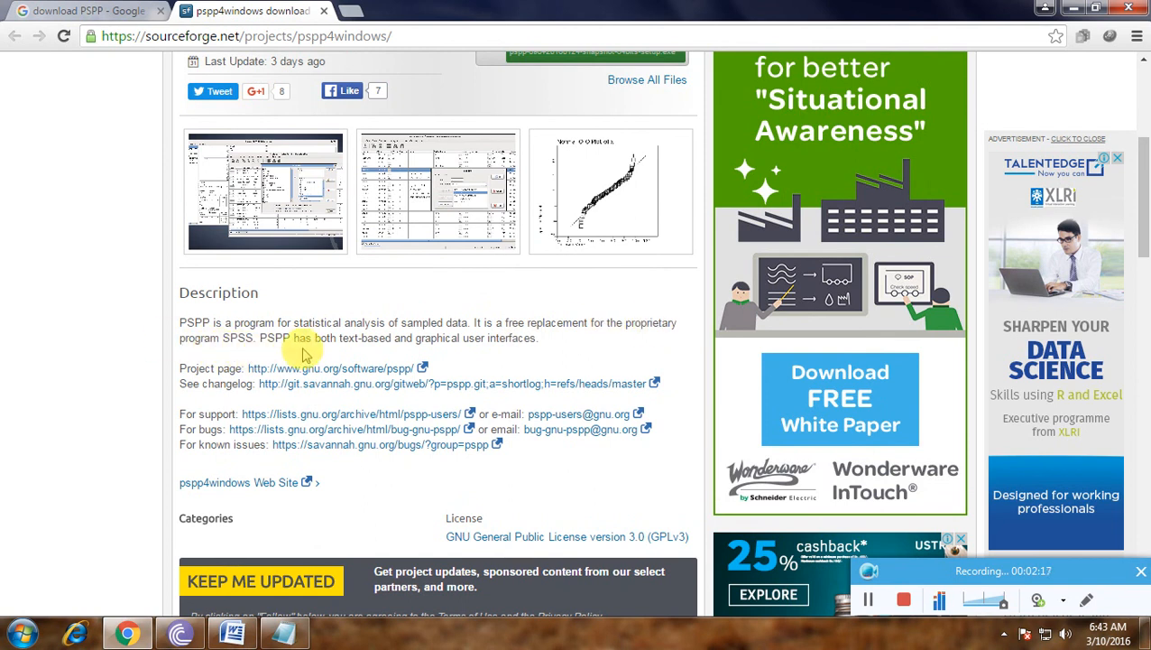
pyautogui.moveTo(351, 343)
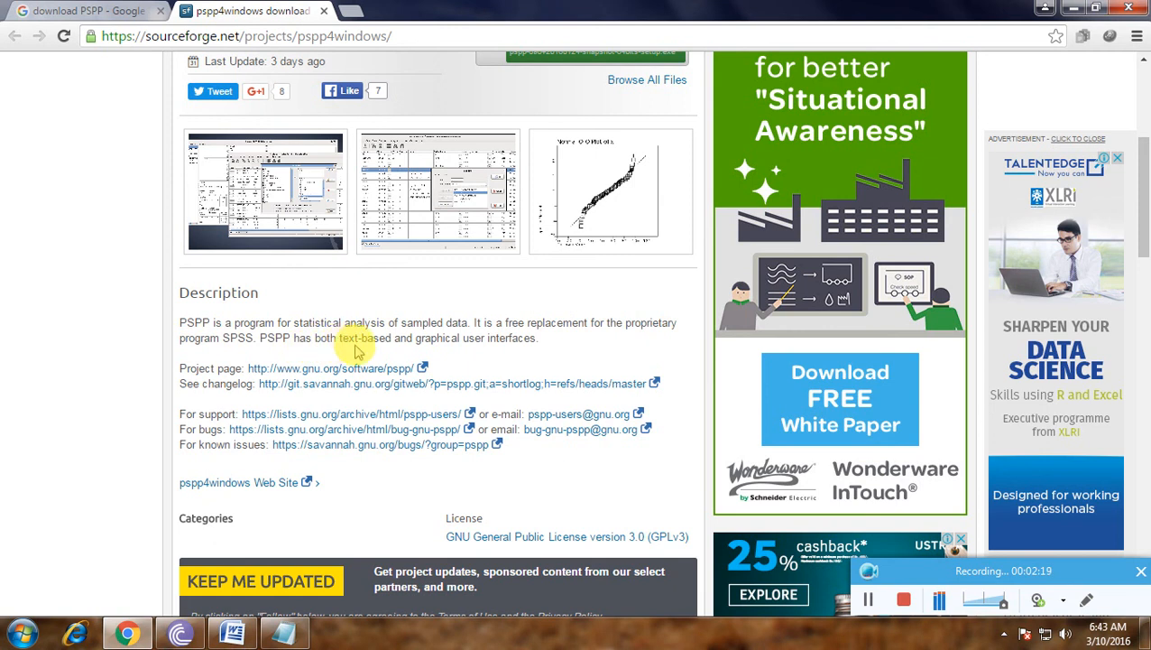
pyautogui.moveTo(487, 337)
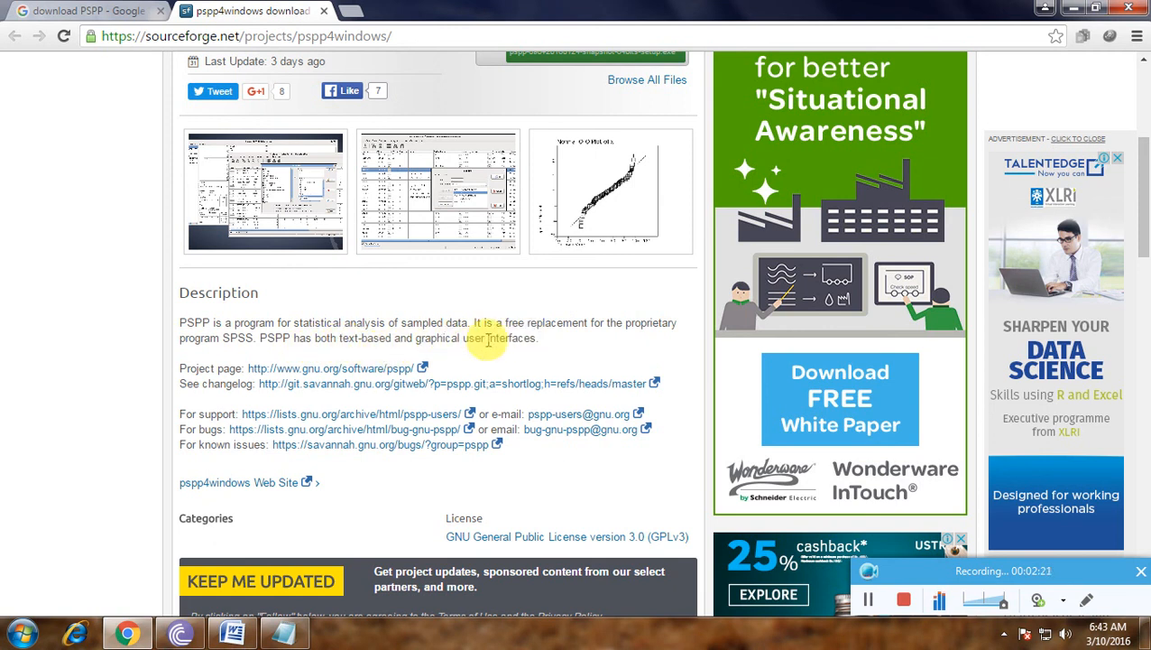
pyautogui.scroll(-3)
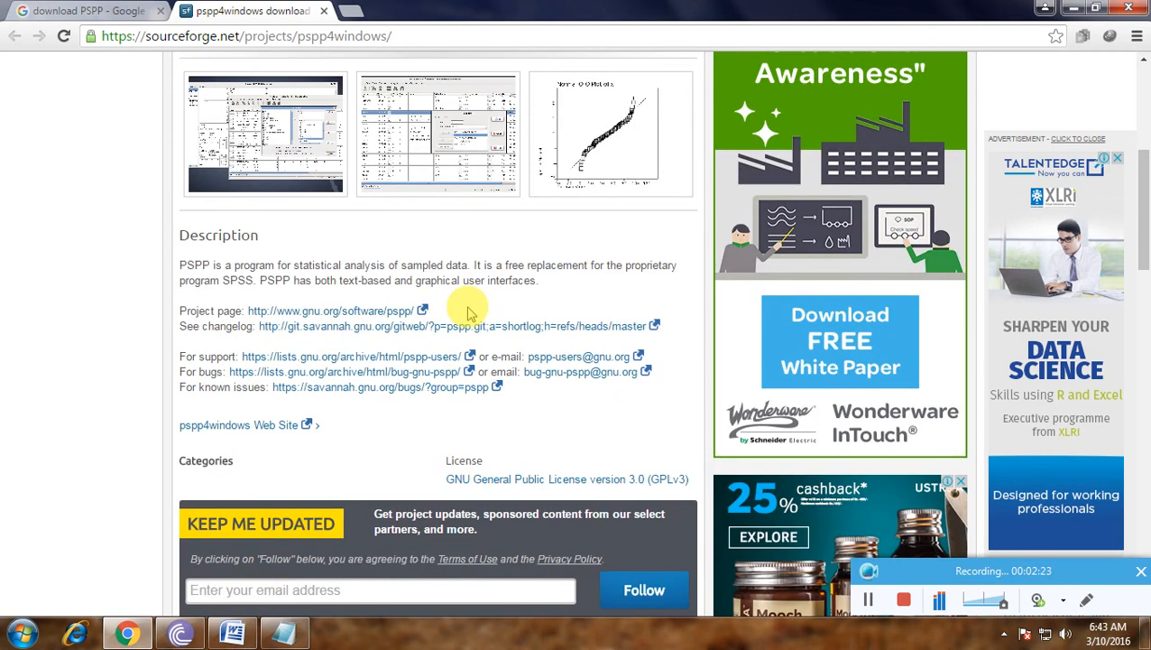
pyautogui.scroll(3)
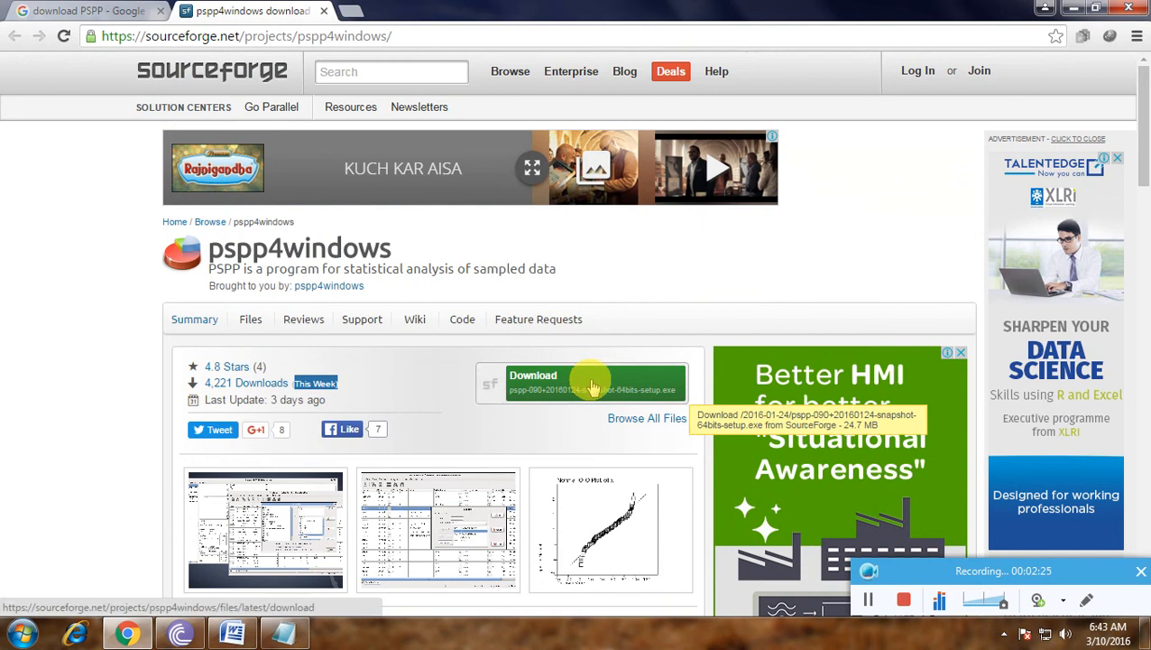
pyautogui.click(592, 379)
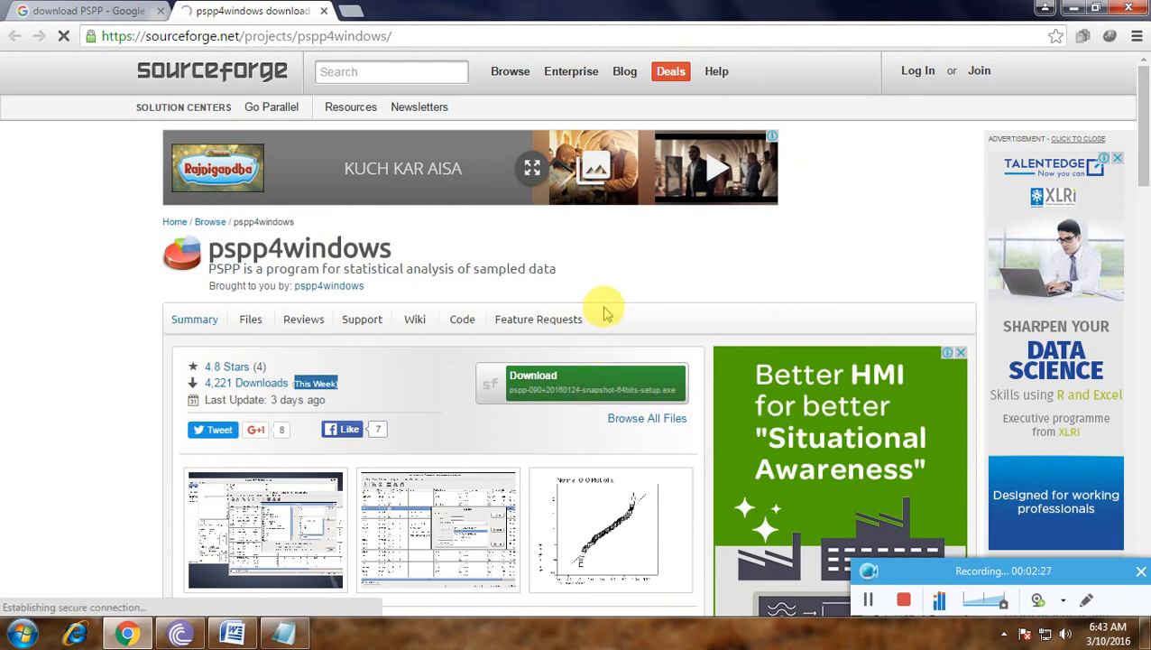